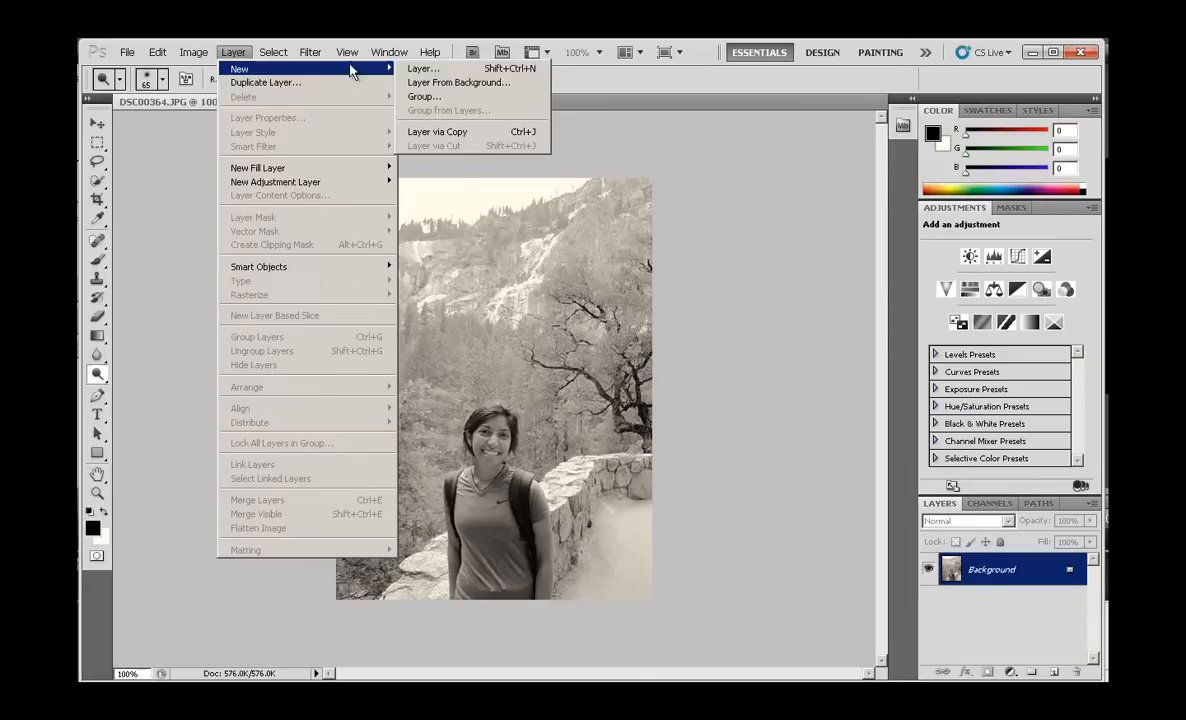
- Leave the sepia portrait in Photoshop and bring up the portrait-to-color-sketch tutorial in Chrome
click(436, 131)
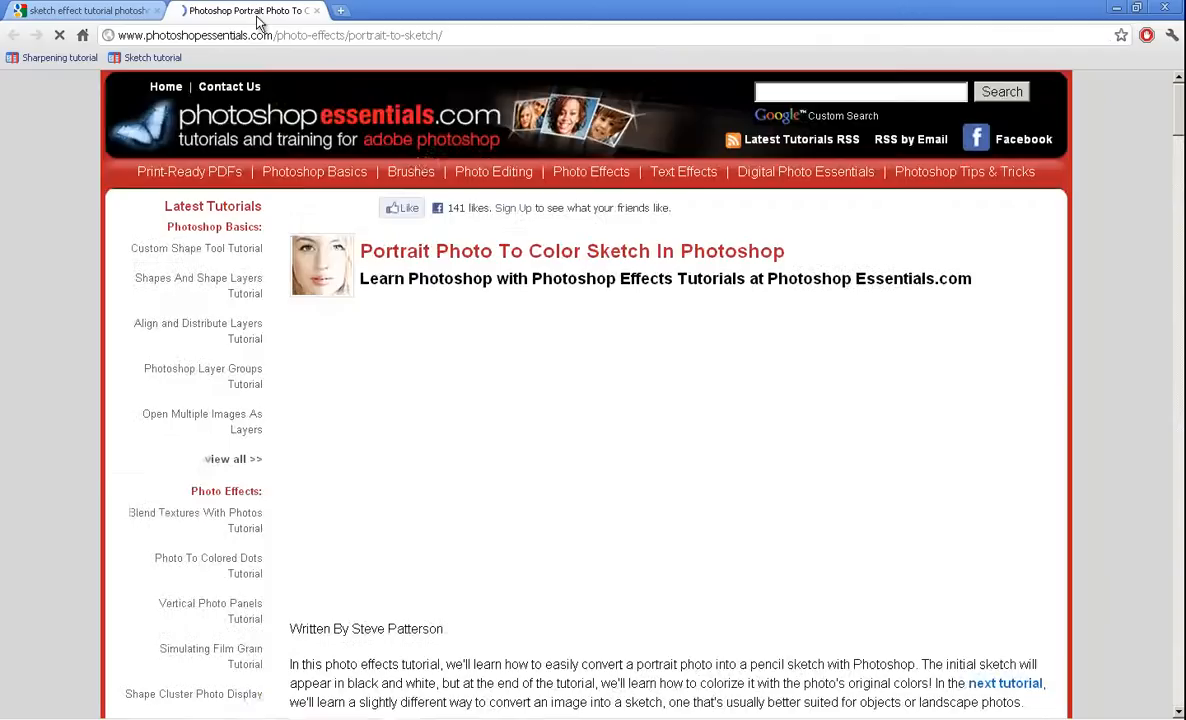
click(80, 11)
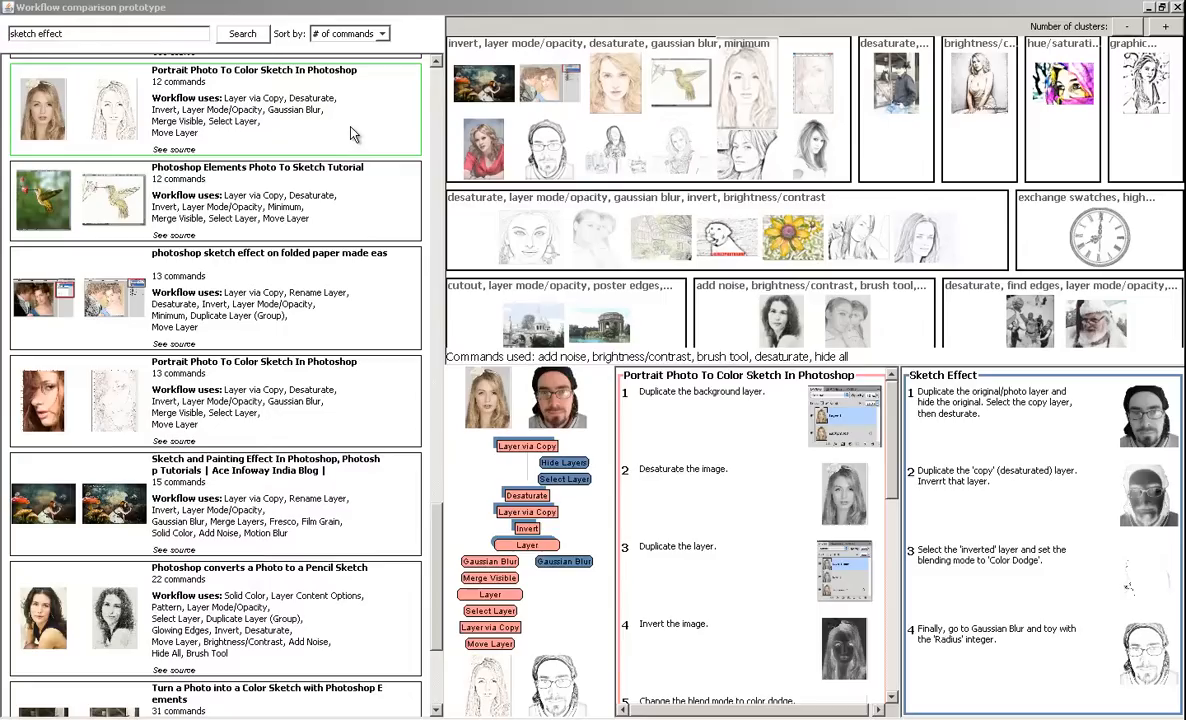
mouse_move(310, 120)
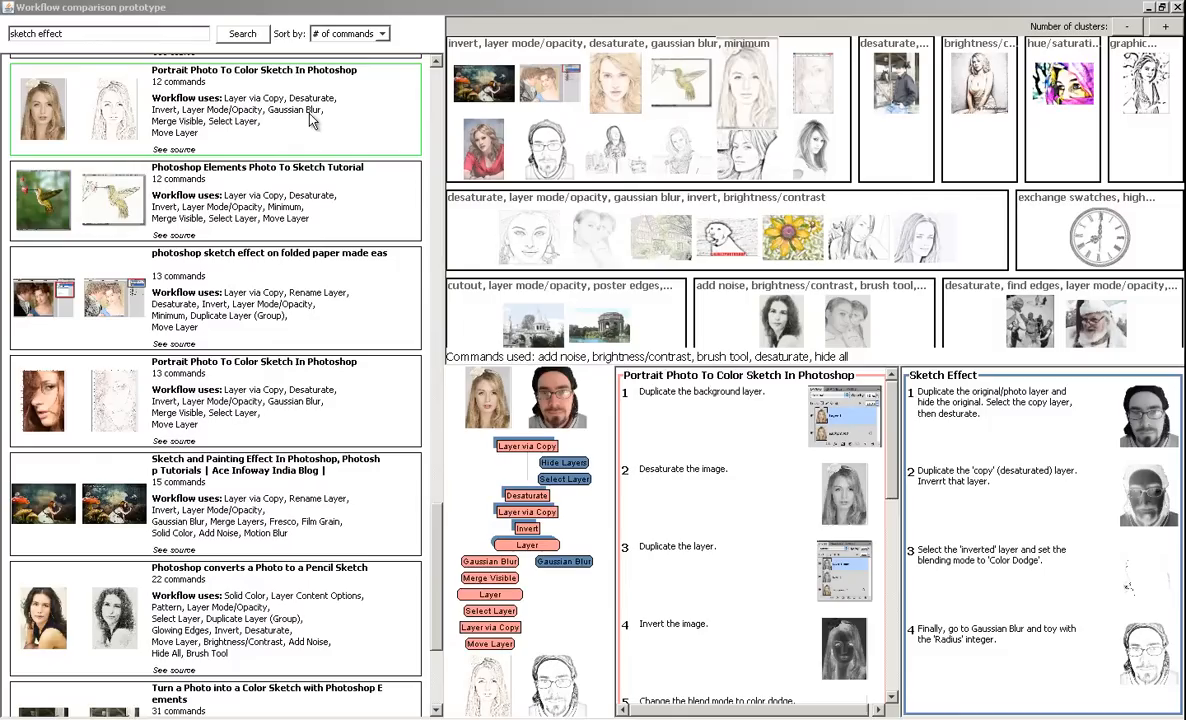
- Select the 12-command 'Portrait Photo To Color Sketch In Photoshop' entry in the results list
click(113, 110)
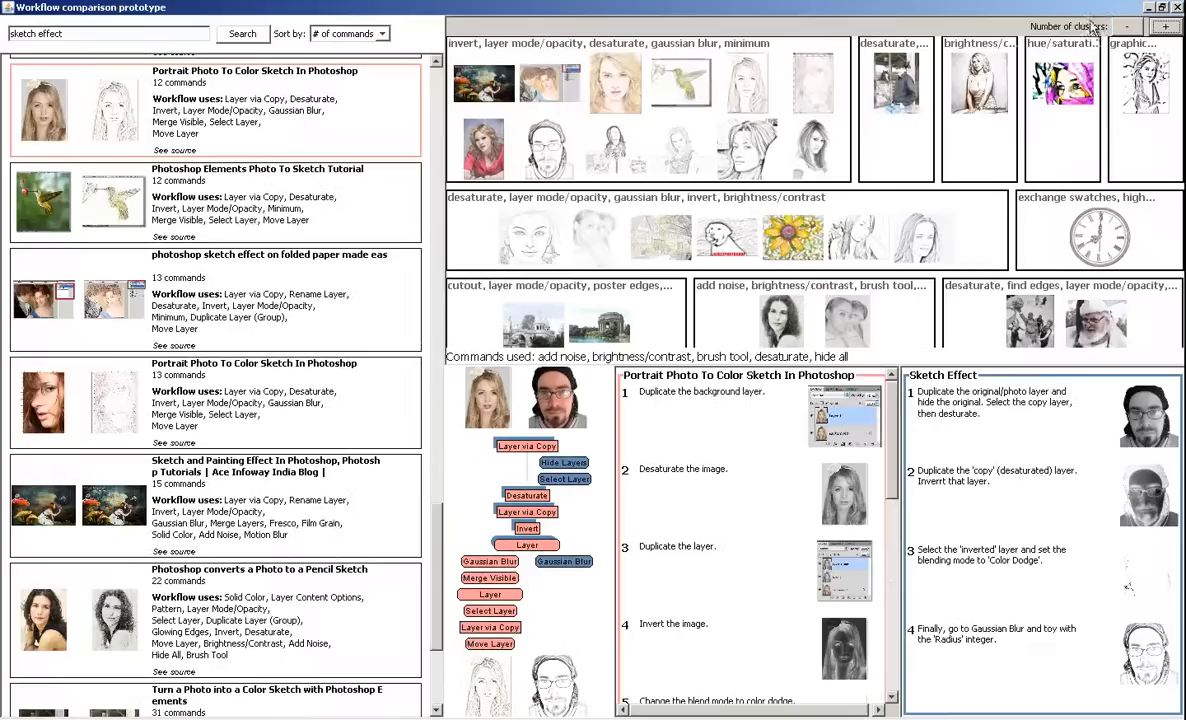
- Lower the Number of clusters so sketch-effect tutorials merge into fewer, larger groups
click(978, 100)
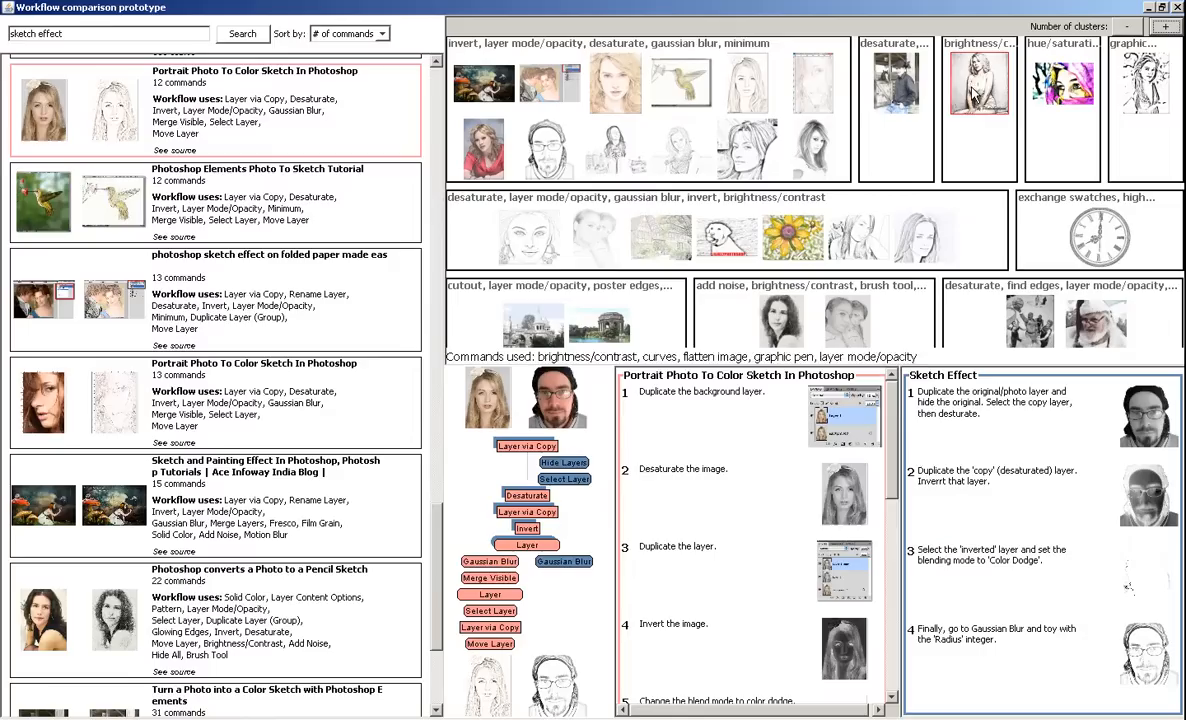
click(1128, 26)
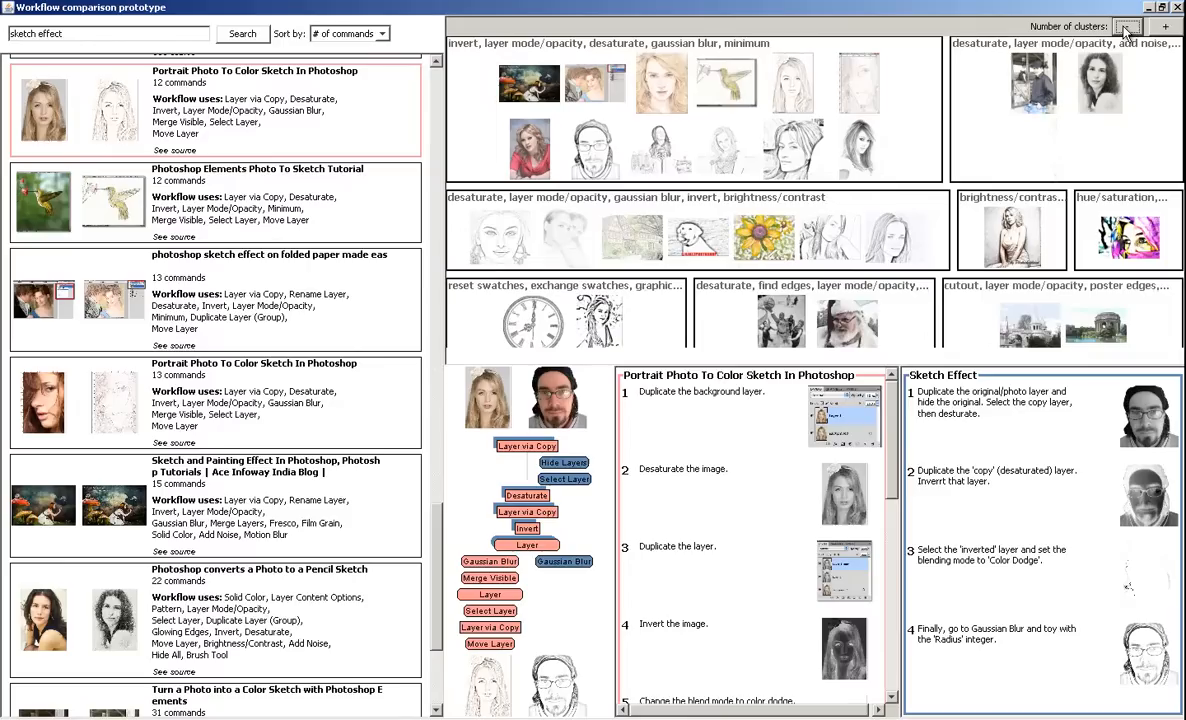
- Raise the Number of clusters and scroll the results back to the 12-command tutorials
click(1166, 26)
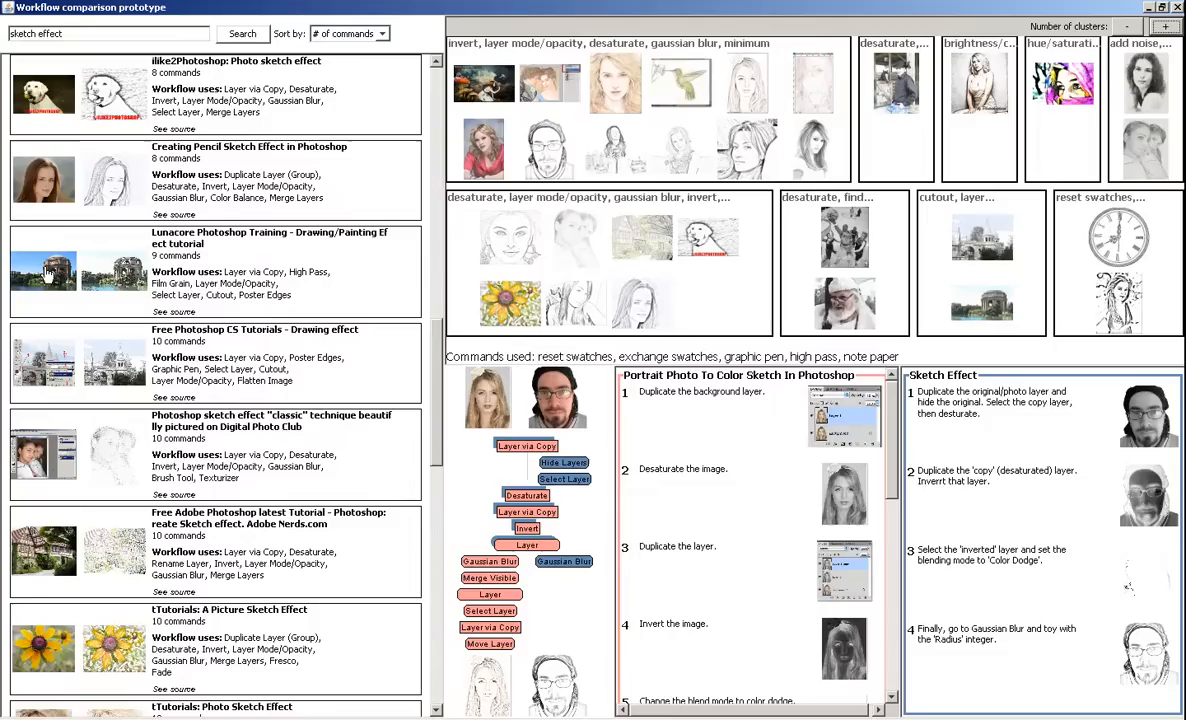
scroll(down, 3)
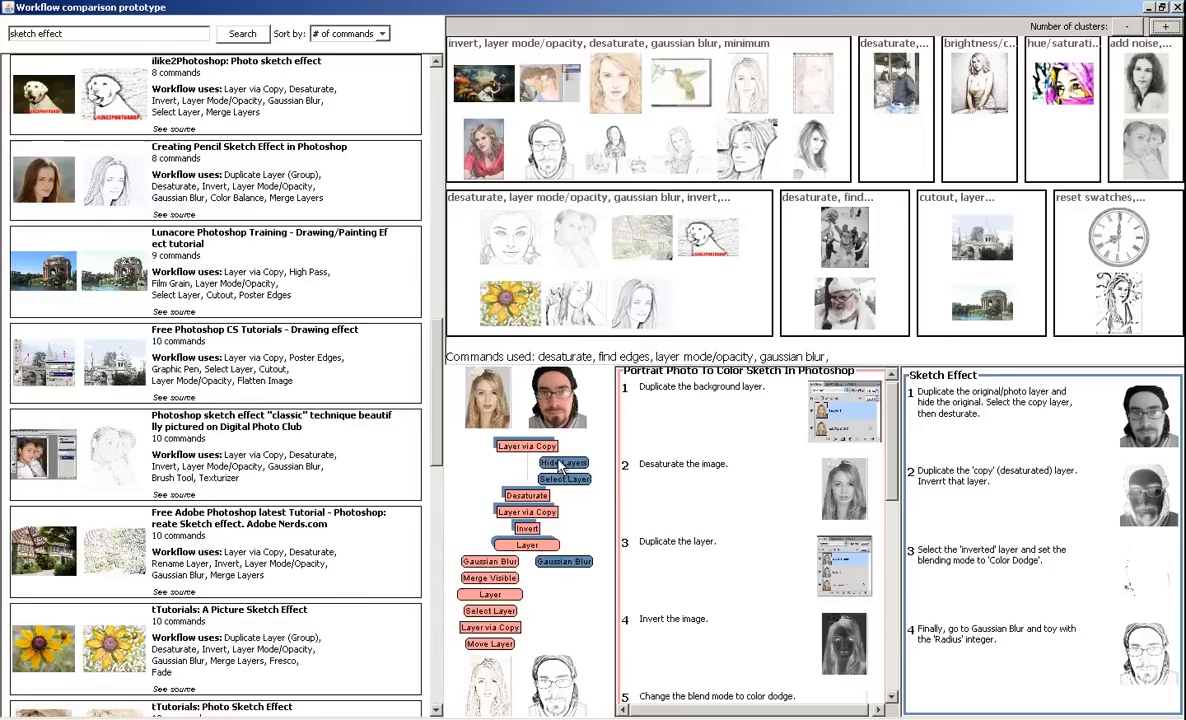
scroll(down, 3)
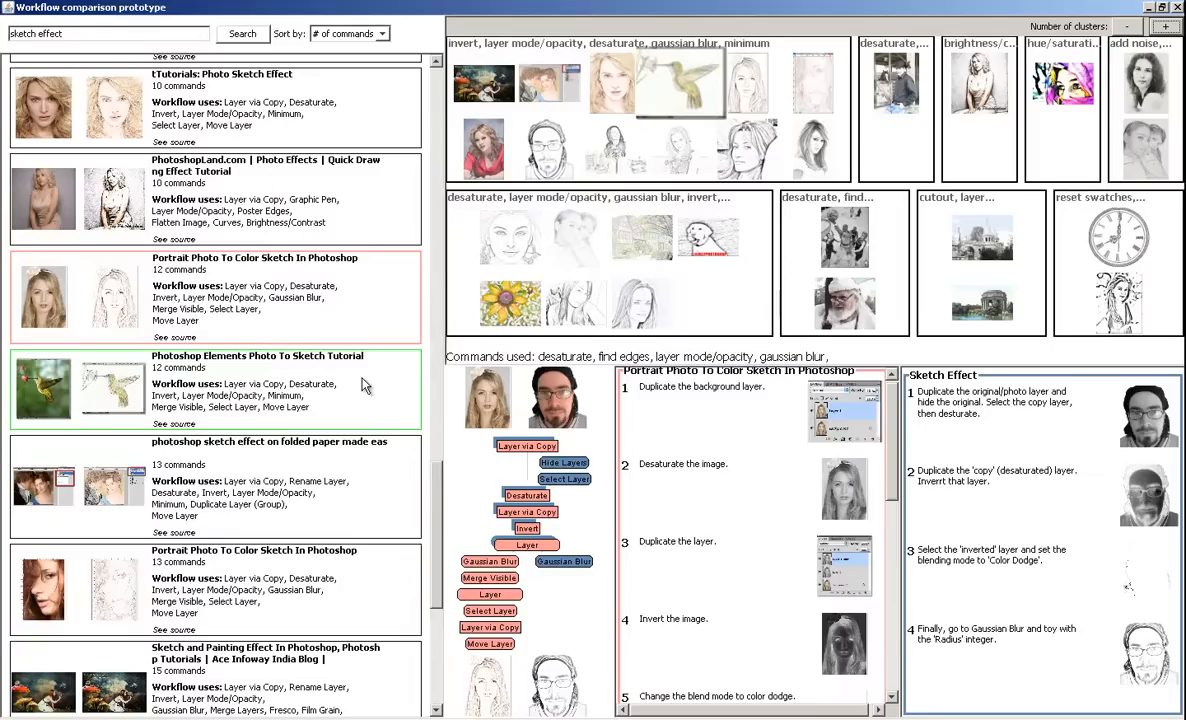